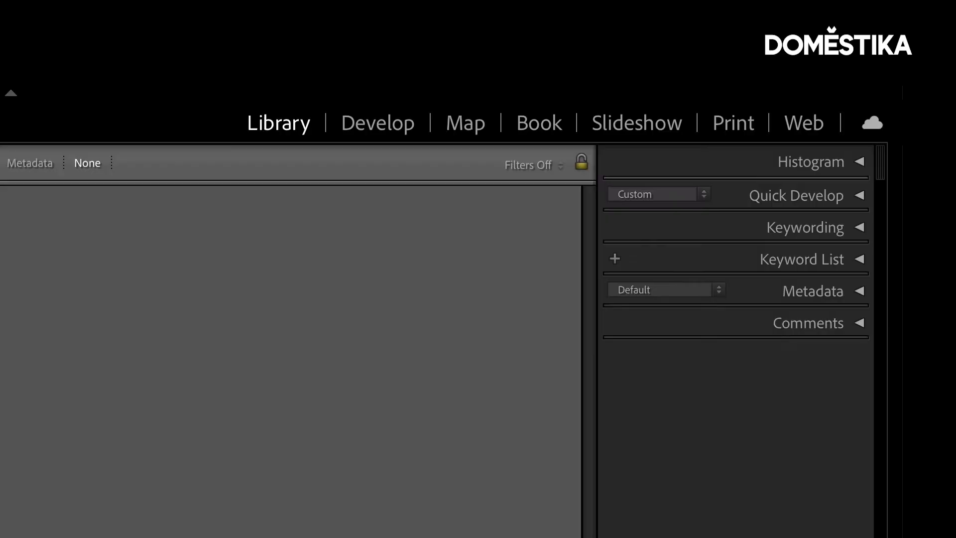
Step: Switch to the Develop module with the monorail photo selected
click(664, 15)
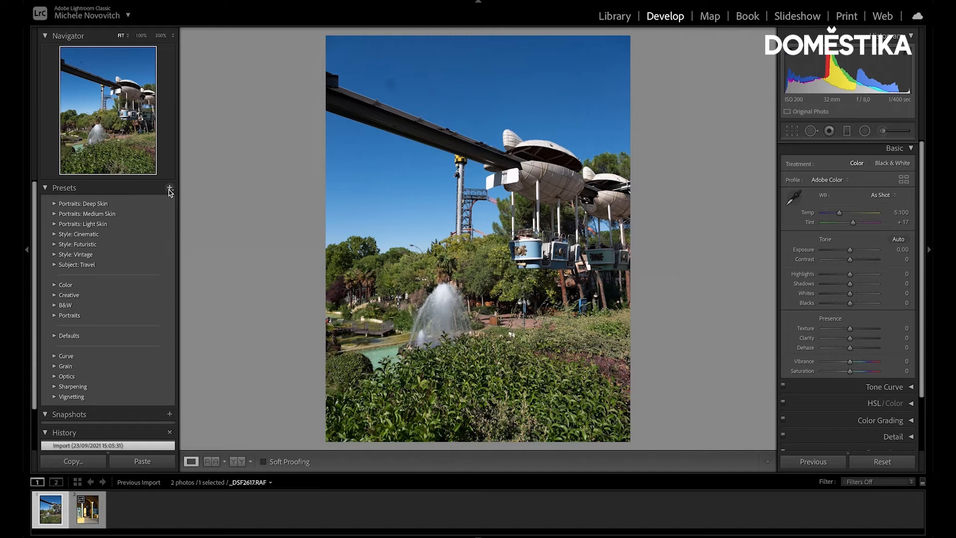
Step: Import the AmusementPark.xmp preset file into the Presets panel
click(169, 189)
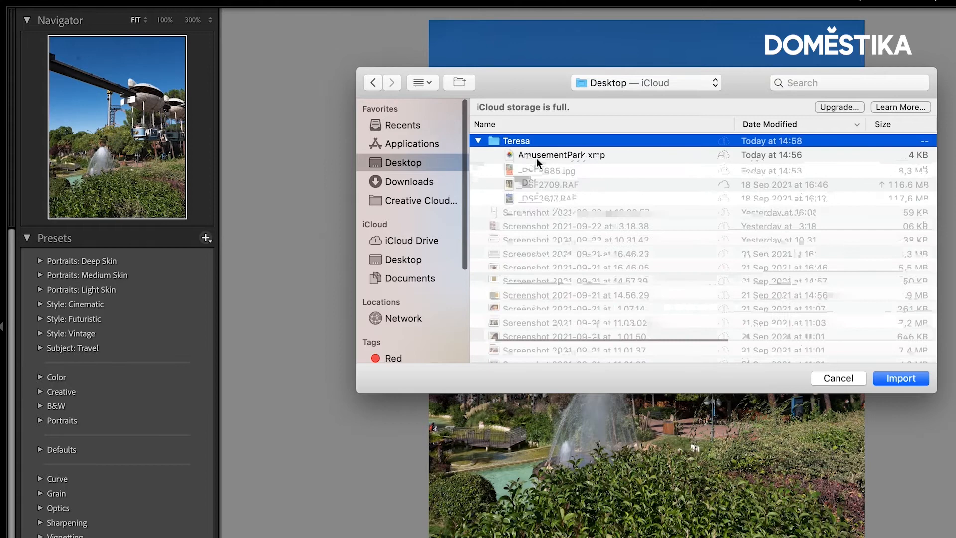
click(900, 377)
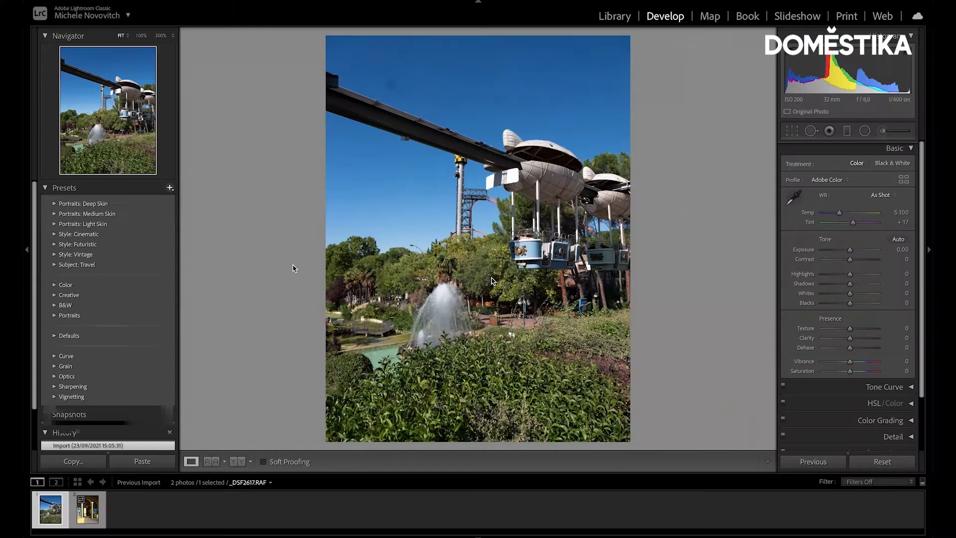
Step: Apply the AmusementPark preset to the monorail photo for warmer, softer tones
click(90, 423)
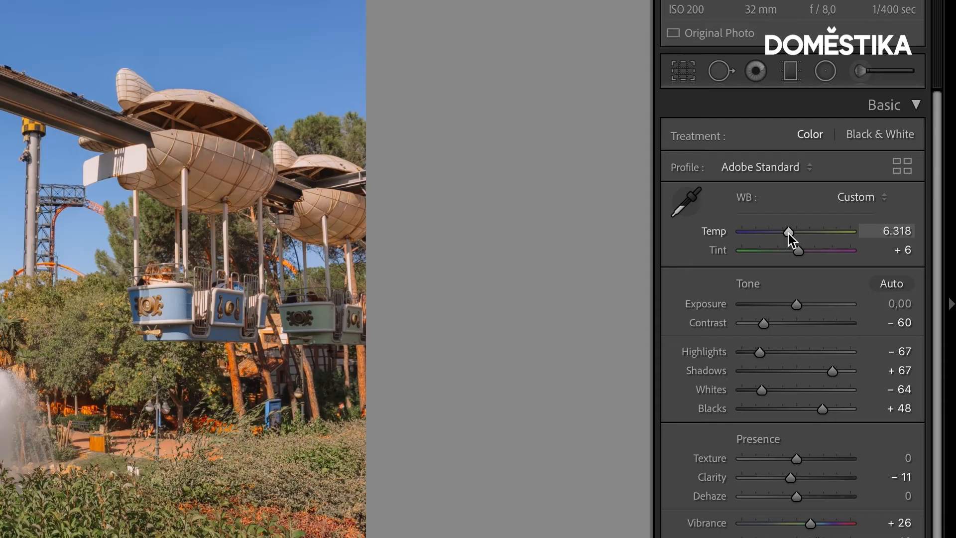
Step: Adjust the monorail photo's temperature and drop green saturation to -81
drag(789, 233, 787, 234)
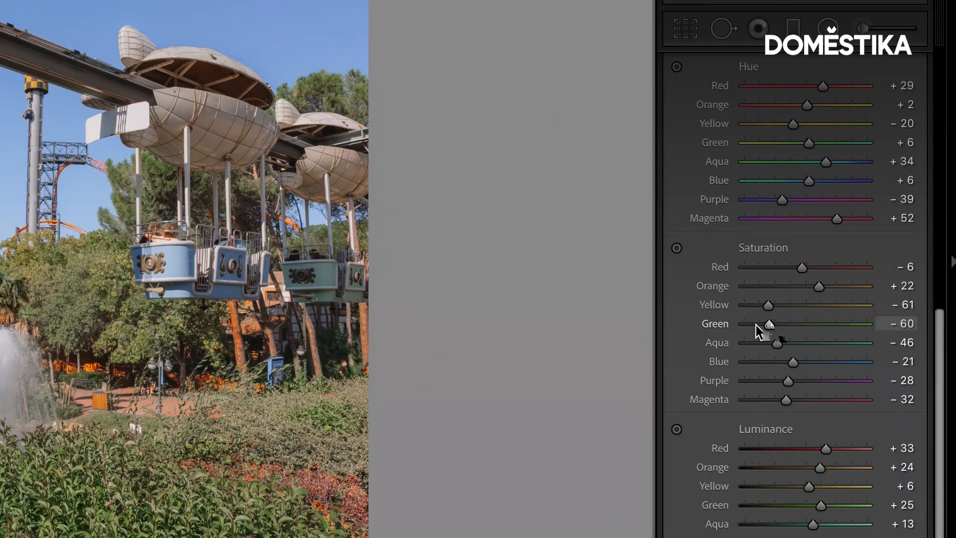
drag(769, 323, 754, 323)
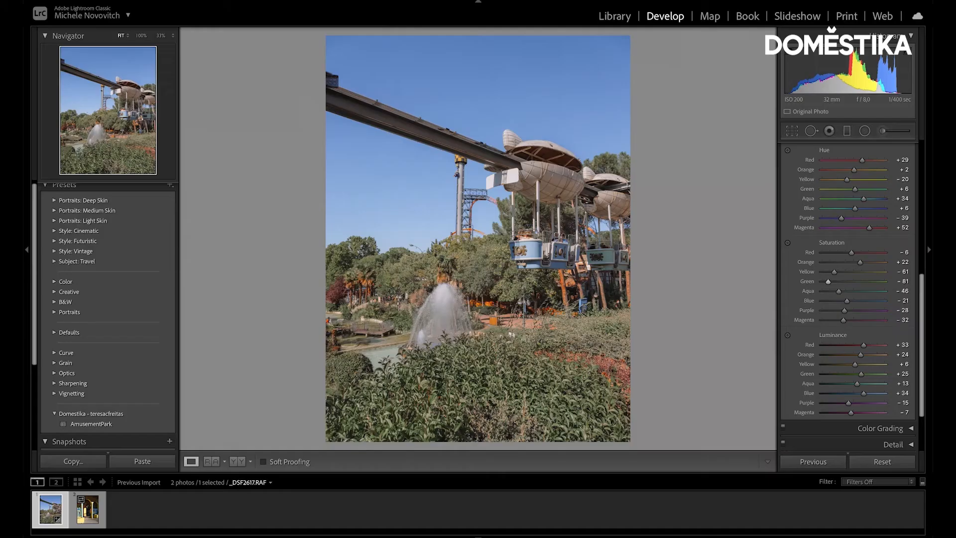
Step: Toggle Before/After view and raise yellow saturation on the monorail photo
click(213, 461)
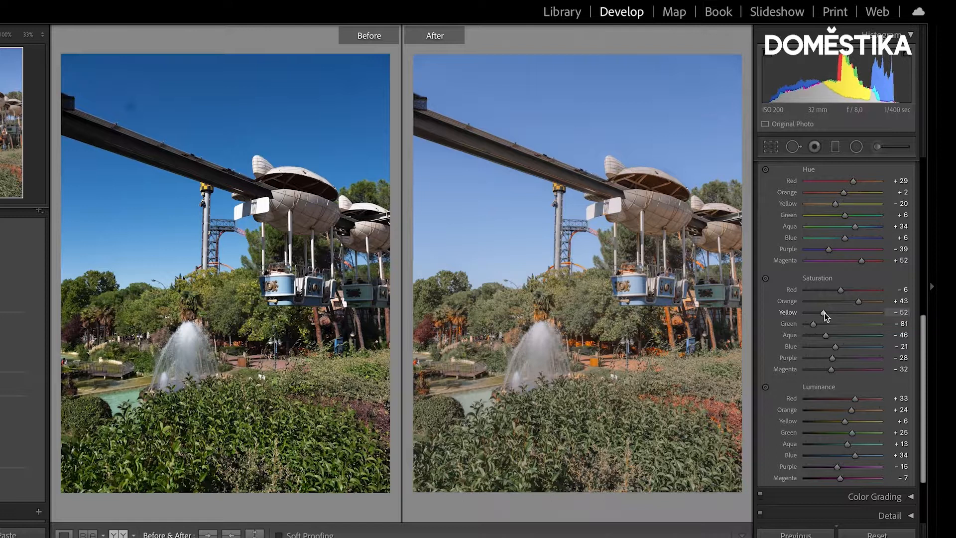
drag(820, 312, 823, 312)
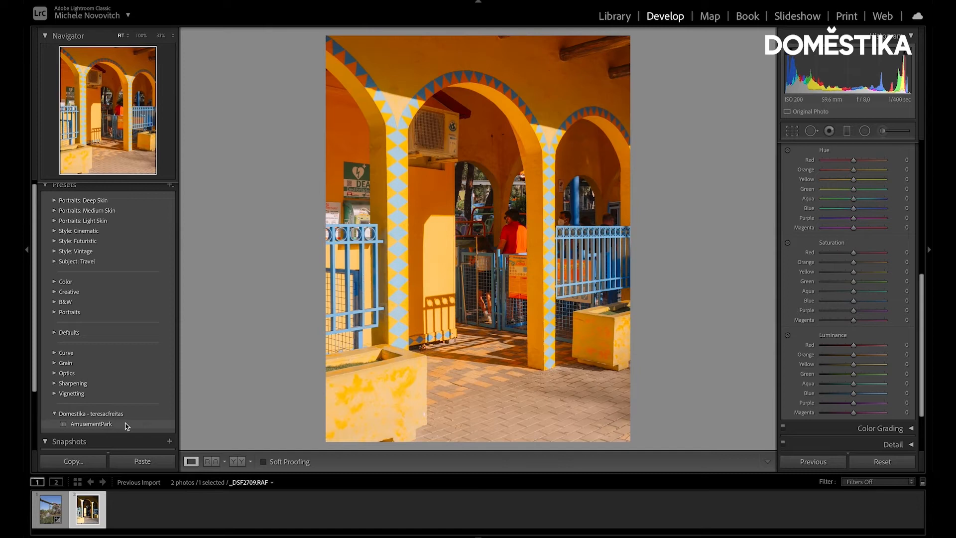
Step: Apply the AmusementPark preset to the arches photo and lift its shadows
click(90, 424)
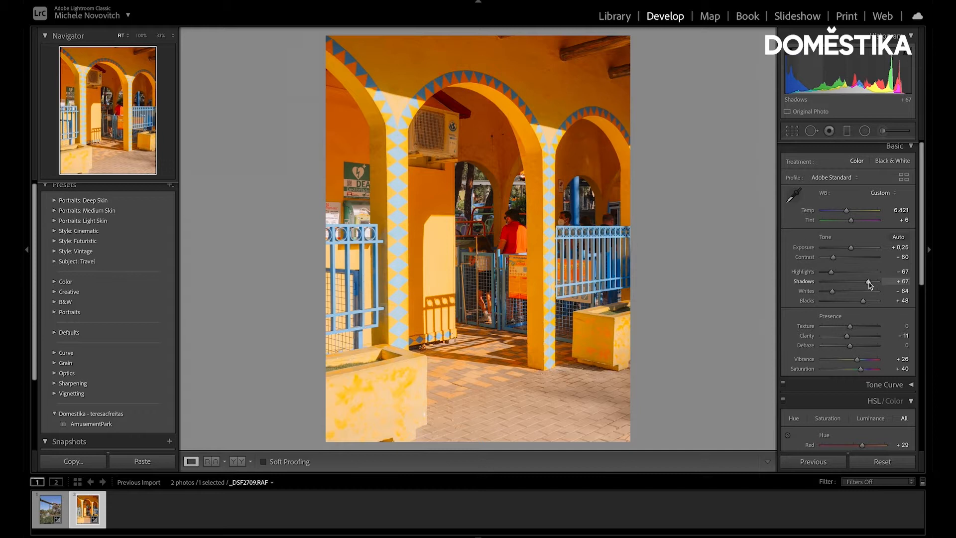
drag(860, 281, 872, 281)
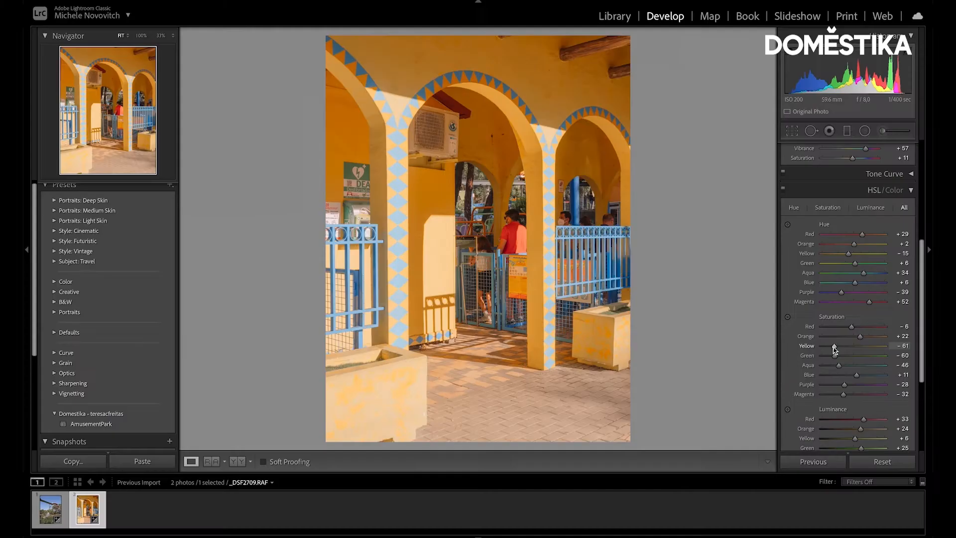
Step: Raise the arches photo's yellow saturation to -28 and fine-tune another colour slider
drag(838, 345, 844, 345)
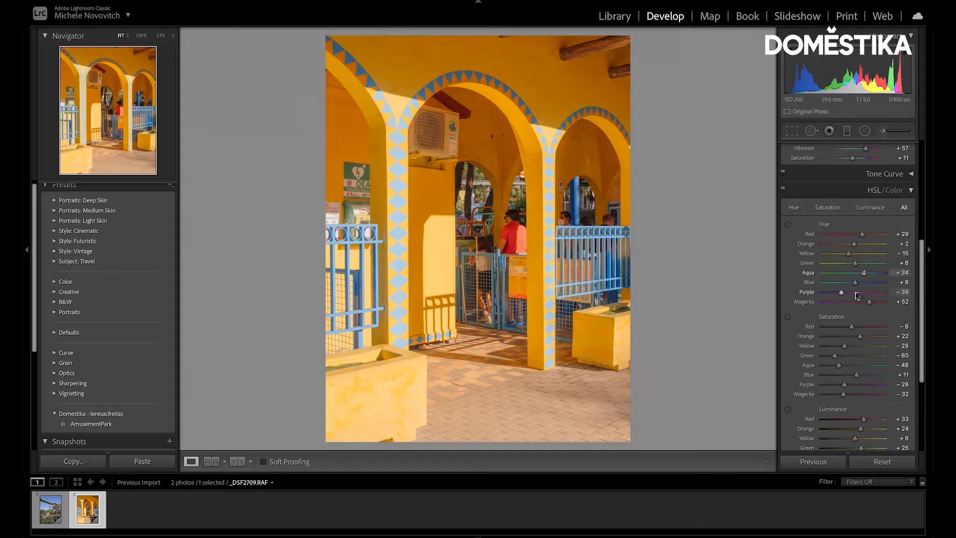
mouse_move(524, 238)
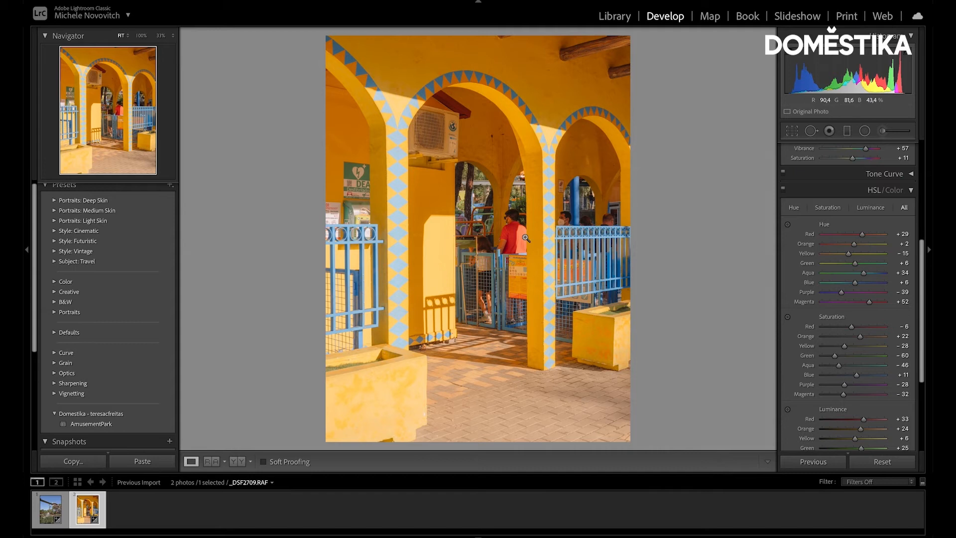
drag(844, 233, 872, 233)
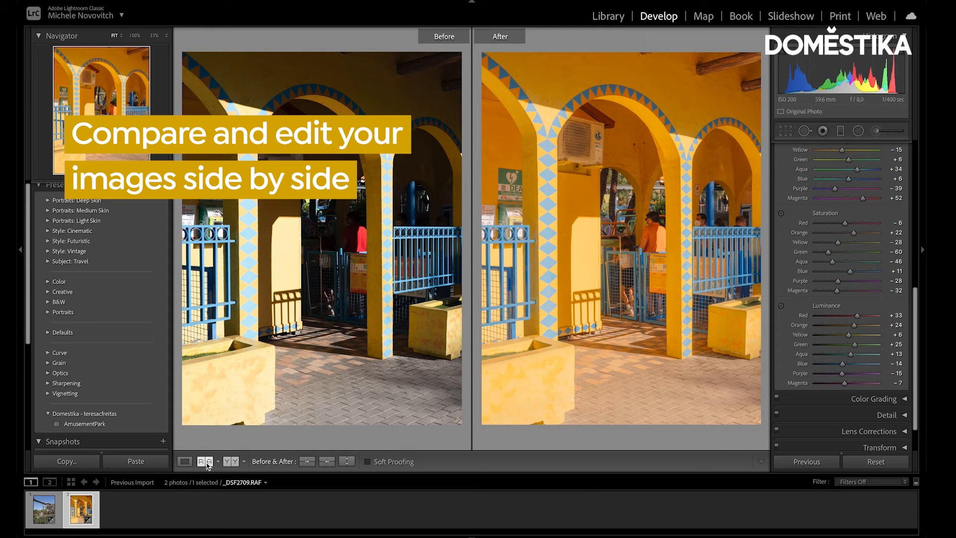
Step: Turn on Reference View showing the edited monorail photo beside the arches photo
click(205, 462)
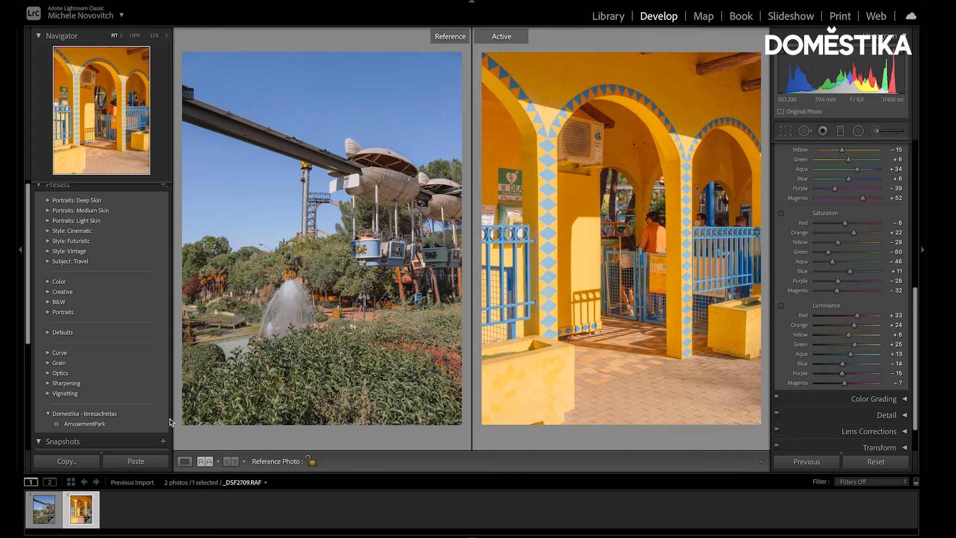
Step: Select the monorail photo in the filmstrip as the active photo beside the reference
click(42, 508)
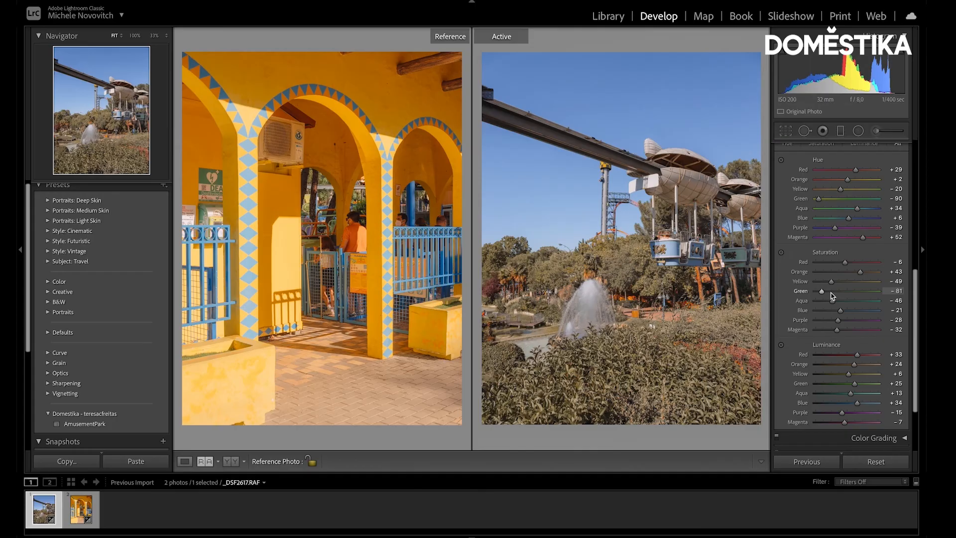
Step: Set monorail green saturation -26, yellow hue +15, blue saturation -18, blue luminance +36
drag(821, 291, 838, 291)
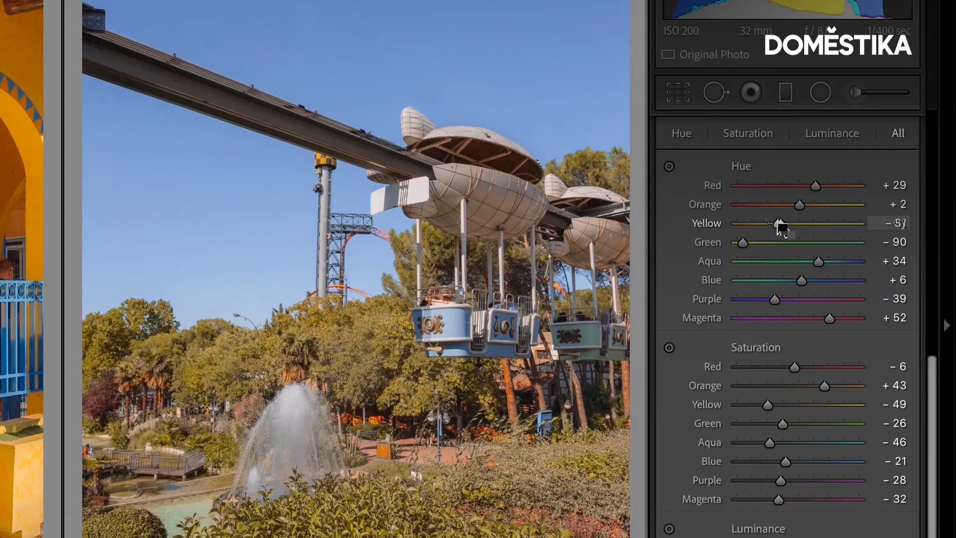
drag(780, 223, 810, 222)
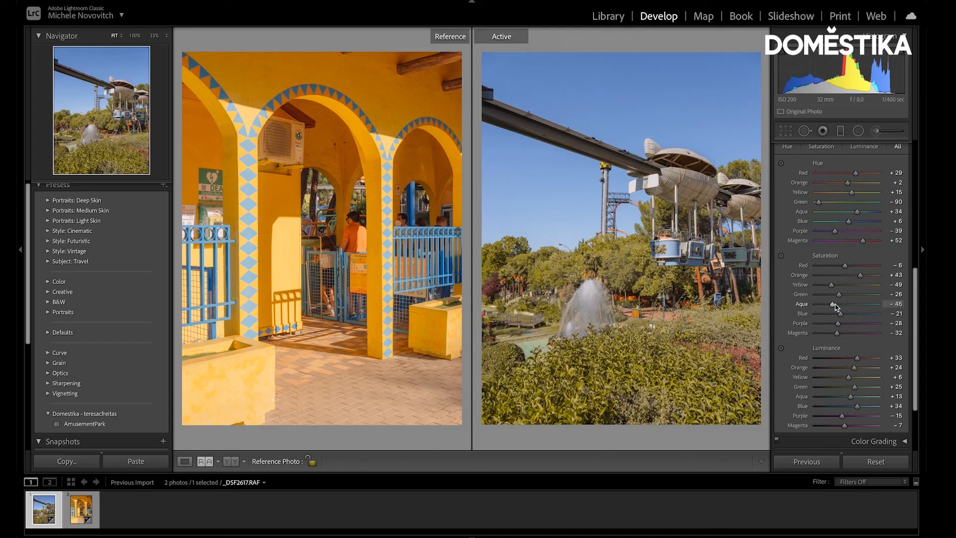
drag(841, 313, 822, 303)
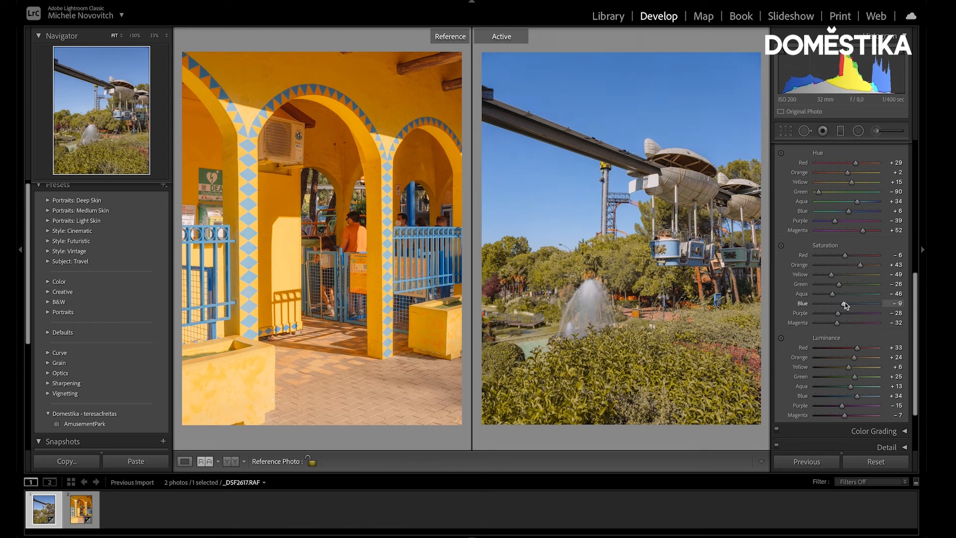
drag(841, 395, 844, 395)
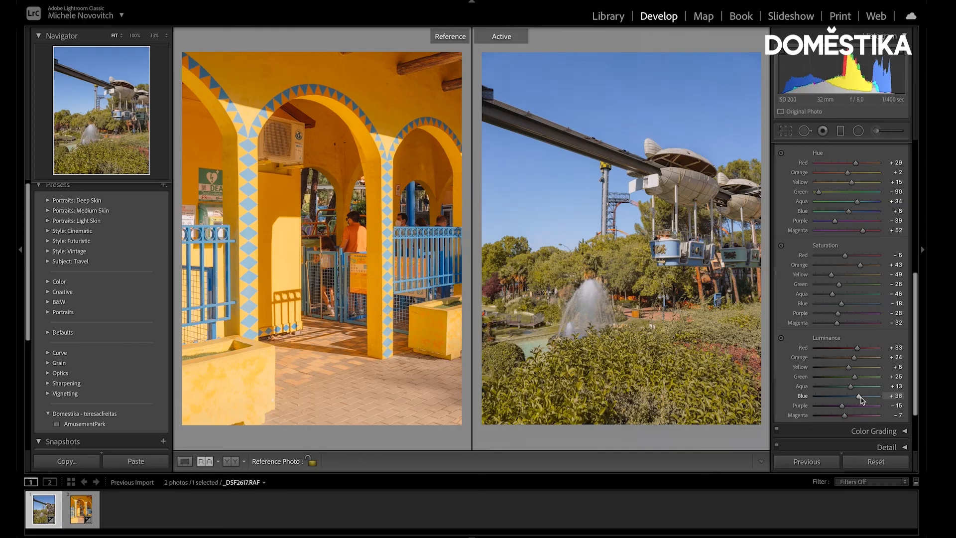
click(894, 147)
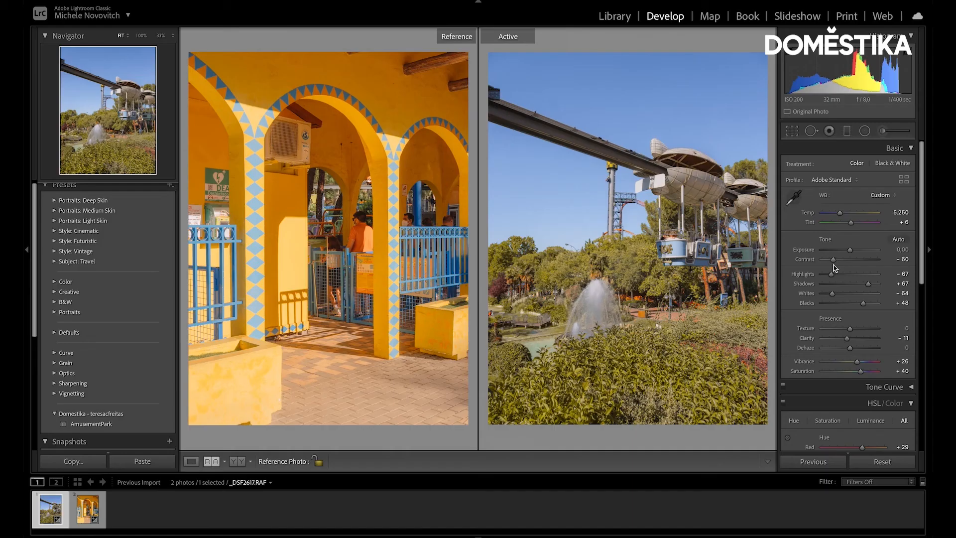
Step: Set the monorail photo to Contrast -94, Shadows +83 and Vibrance +37 in the Basic panel
drag(840, 259, 819, 258)
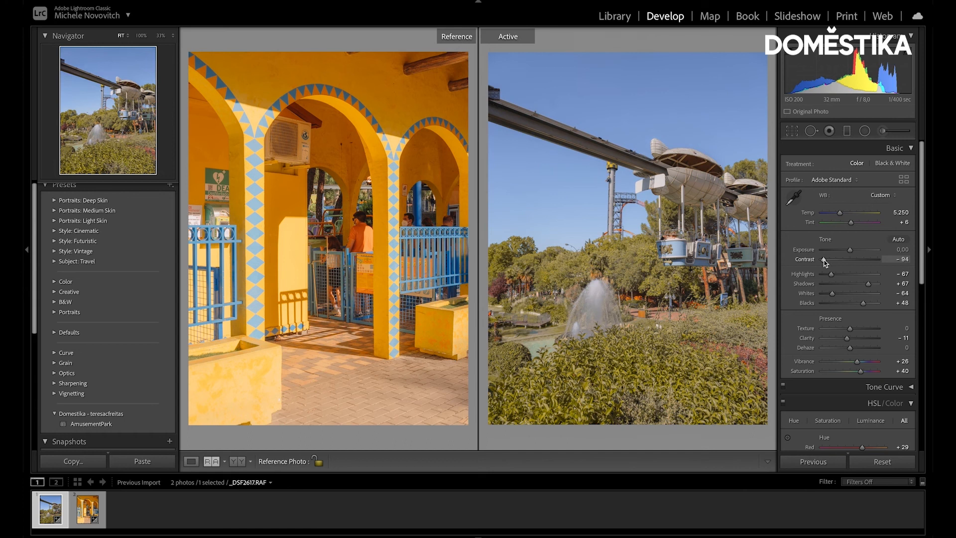
drag(853, 361, 860, 360)
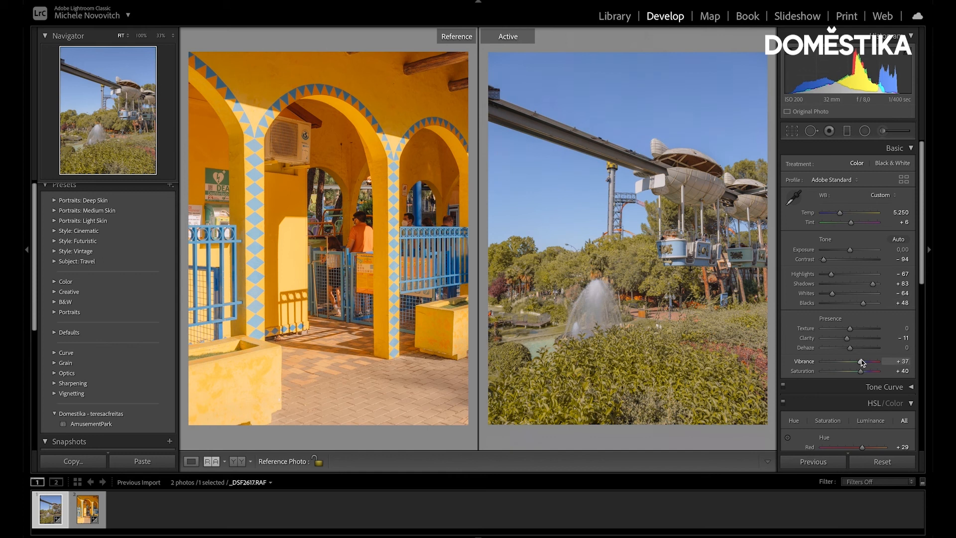